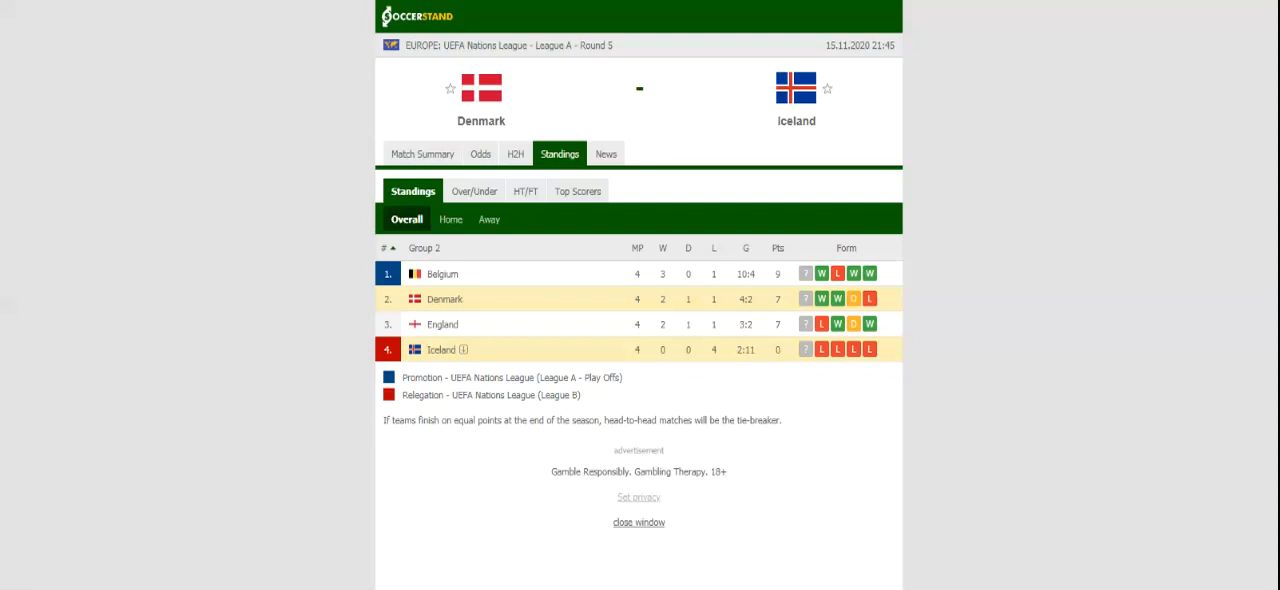
{"action": "mouse_move", "coordinate": [468, 82]}
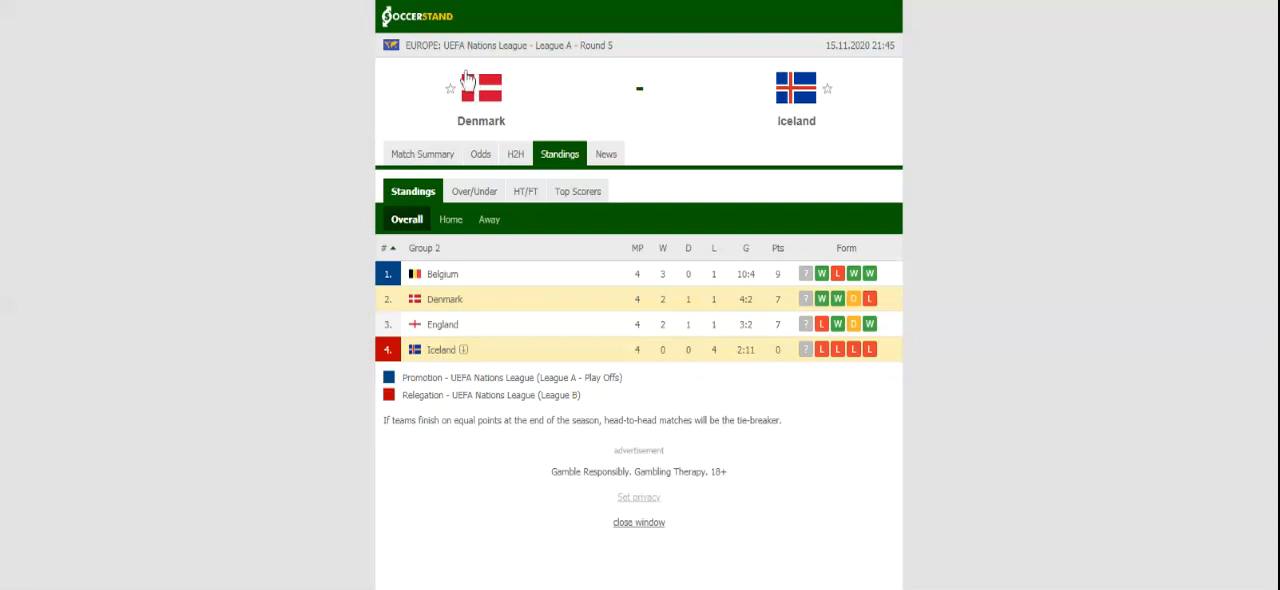
Switch from the Group 2 standings to the H2H comparison for Denmark vs Iceland.
{"action": "left_click", "coordinate": [516, 152]}
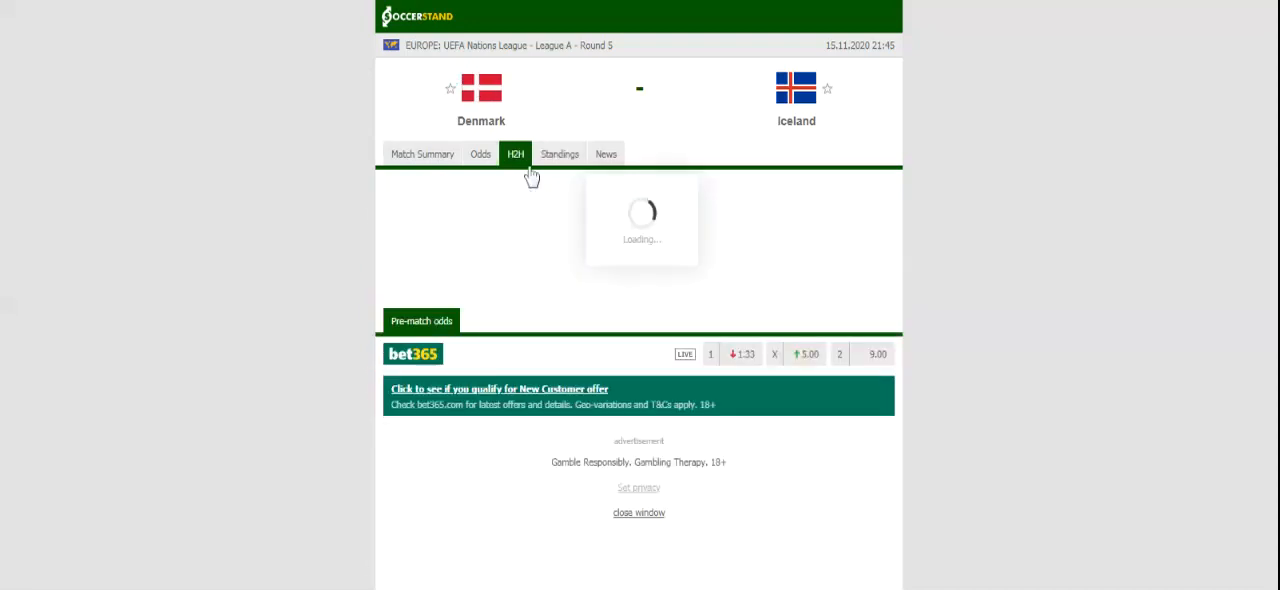
Load the H2H section listing recent results and previous meetings for Denmark and Iceland.
{"action": "left_click", "coordinate": [516, 152]}
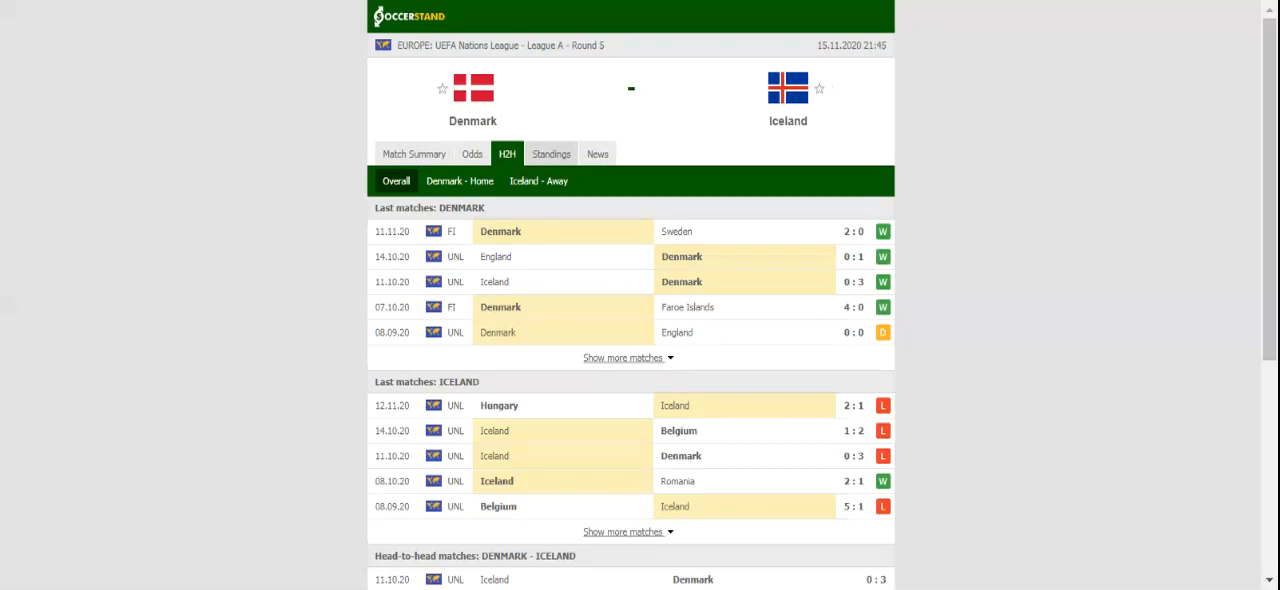
{"action": "mouse_move", "coordinate": [544, 108]}
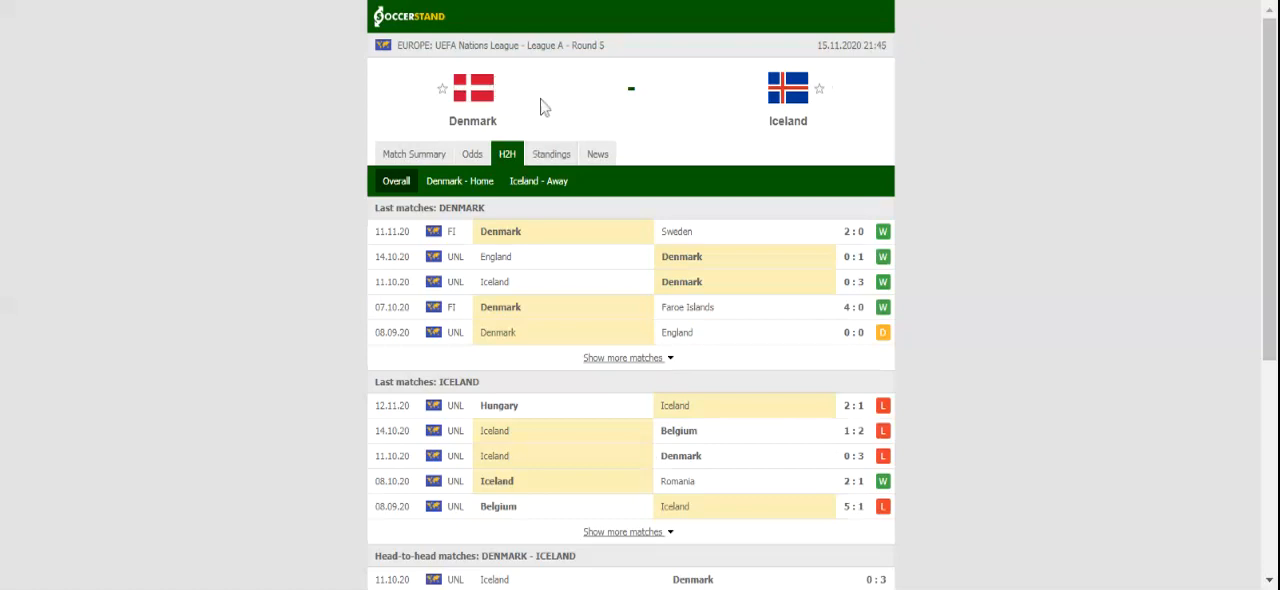